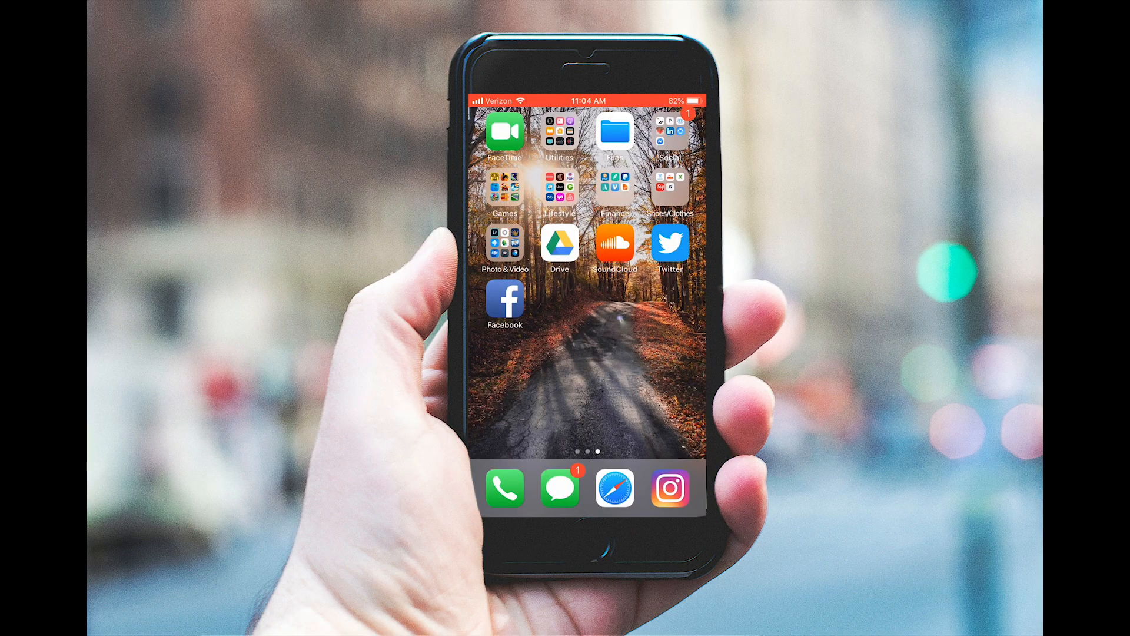
- Launch the Google Drive app from the home screen
{"action": "left_click", "coordinate": [559, 244]}
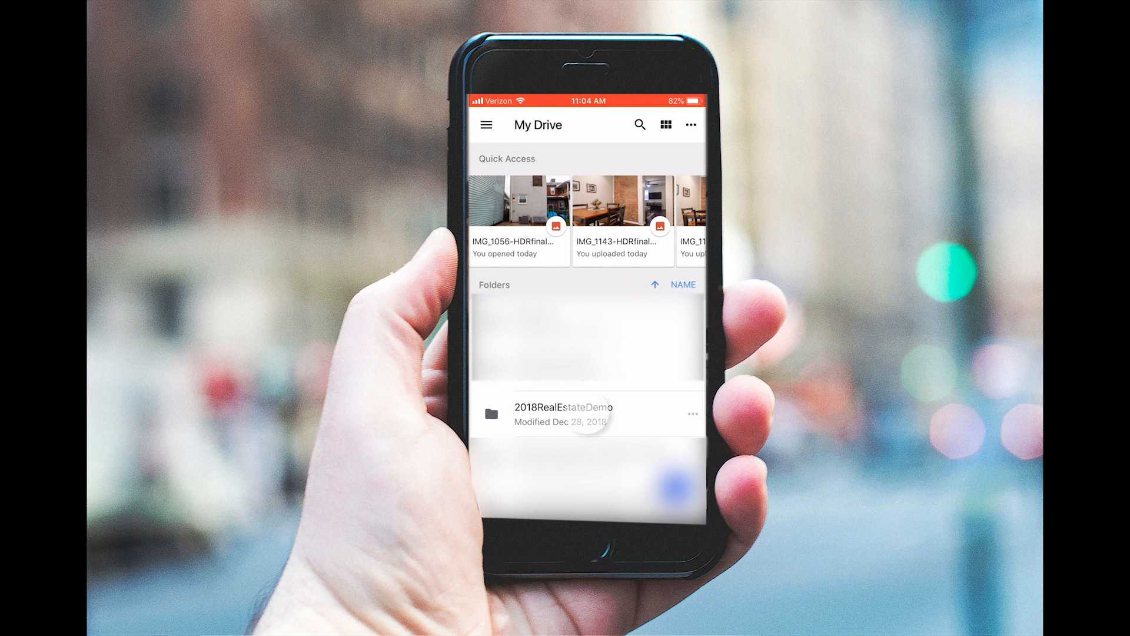
- Open the 2018RealEstateDemo folder and save the 2018DemoReel.mp4 video
{"action": "left_click", "coordinate": [563, 413]}
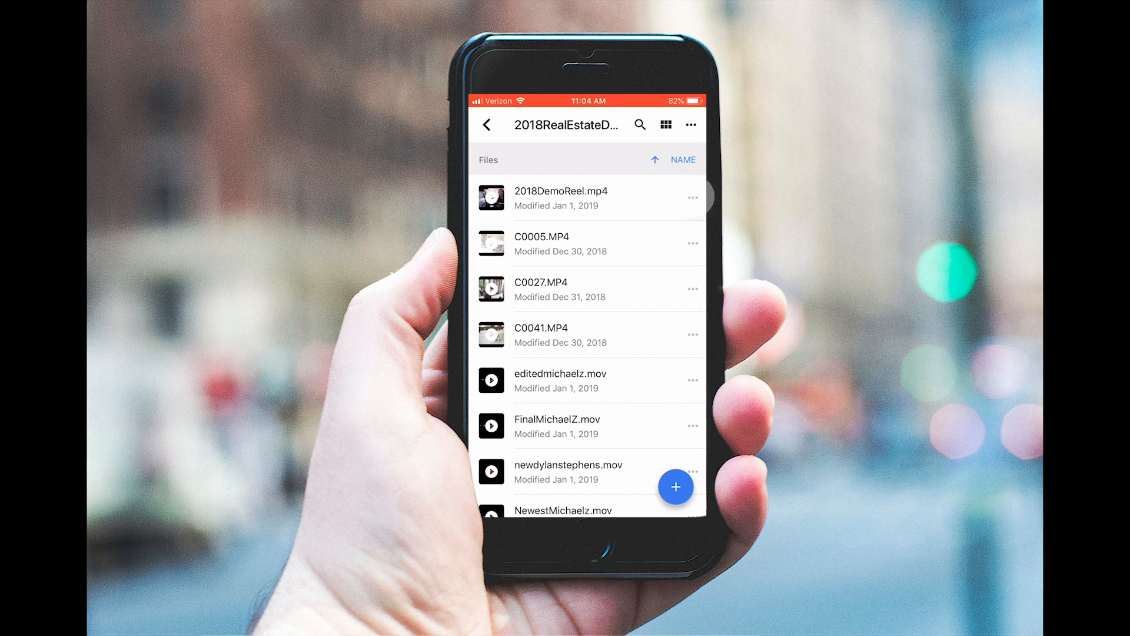
{"action": "left_click", "coordinate": [692, 197]}
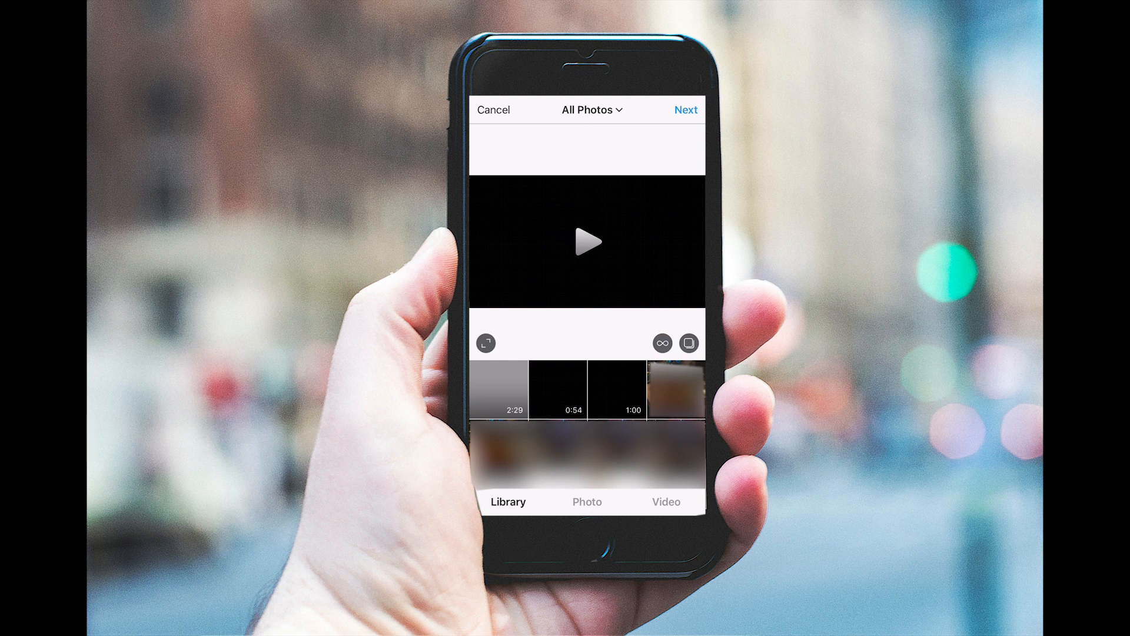
- Advance the video to editing and set the house exterior frame as cover
{"action": "left_click", "coordinate": [685, 110]}
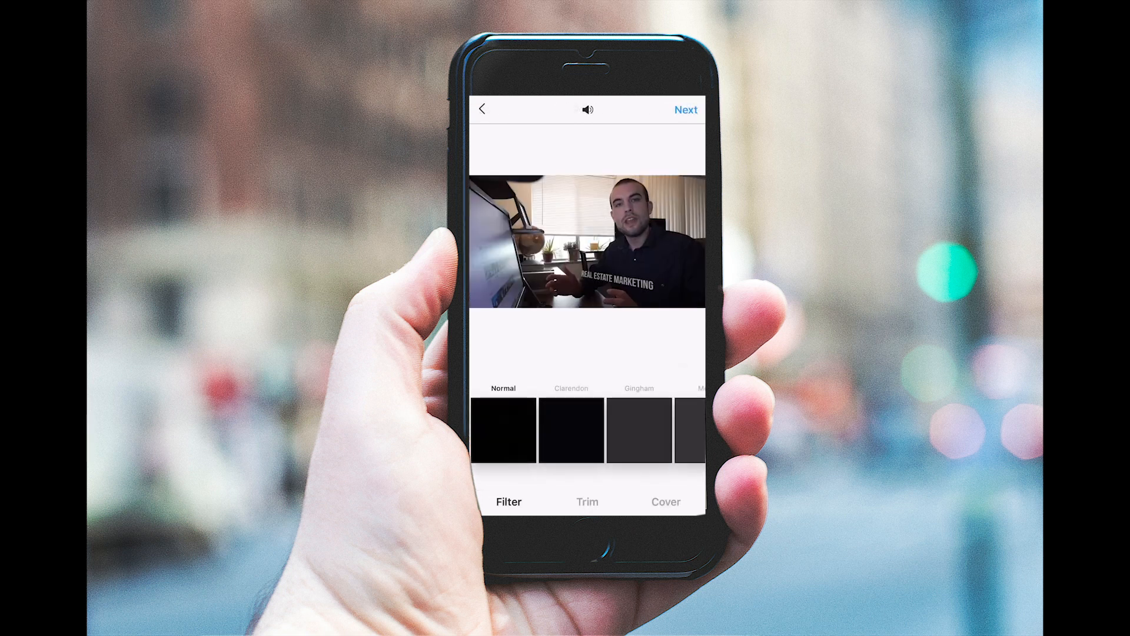
{"action": "left_click", "coordinate": [665, 501]}
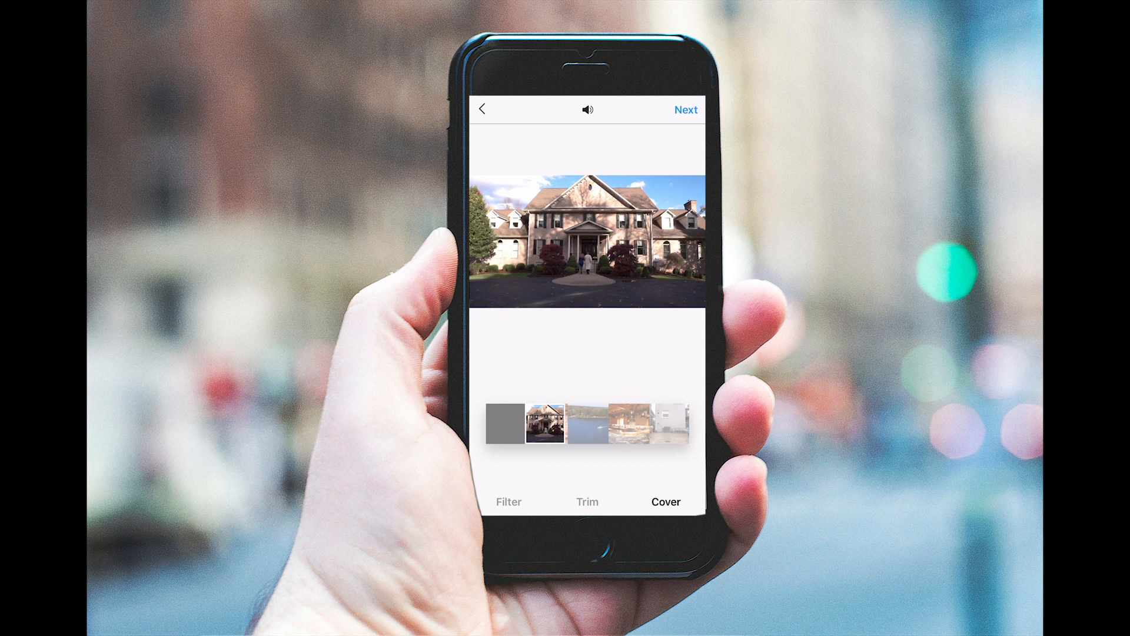
- Proceed to the new post details and start Tag People to search for someone
{"action": "left_click", "coordinate": [684, 109]}
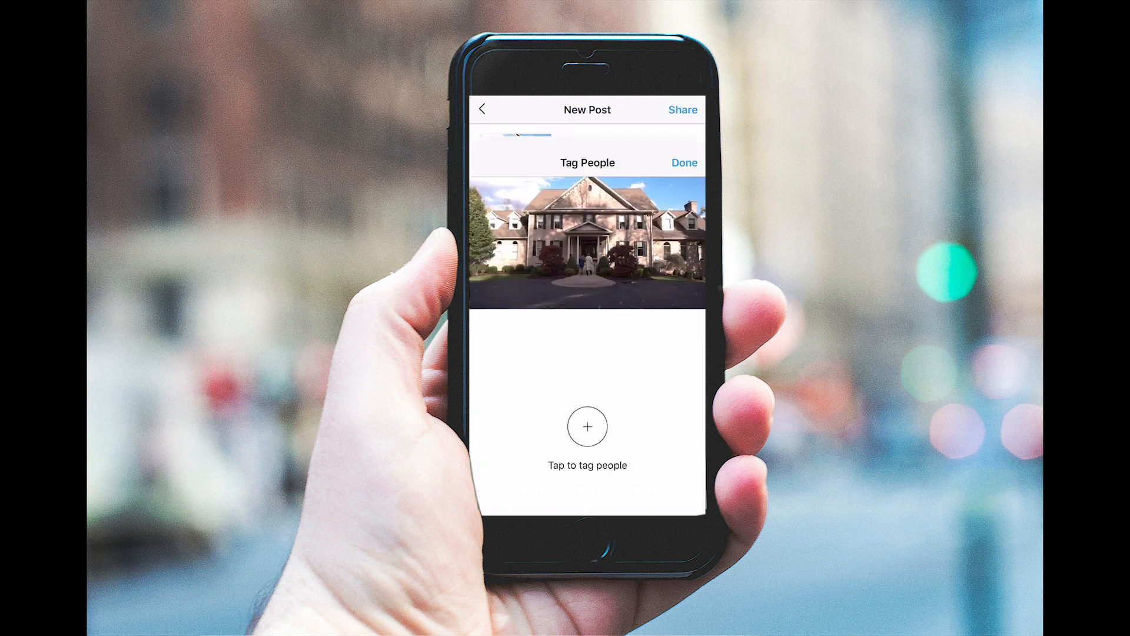
{"action": "left_click", "coordinate": [587, 426]}
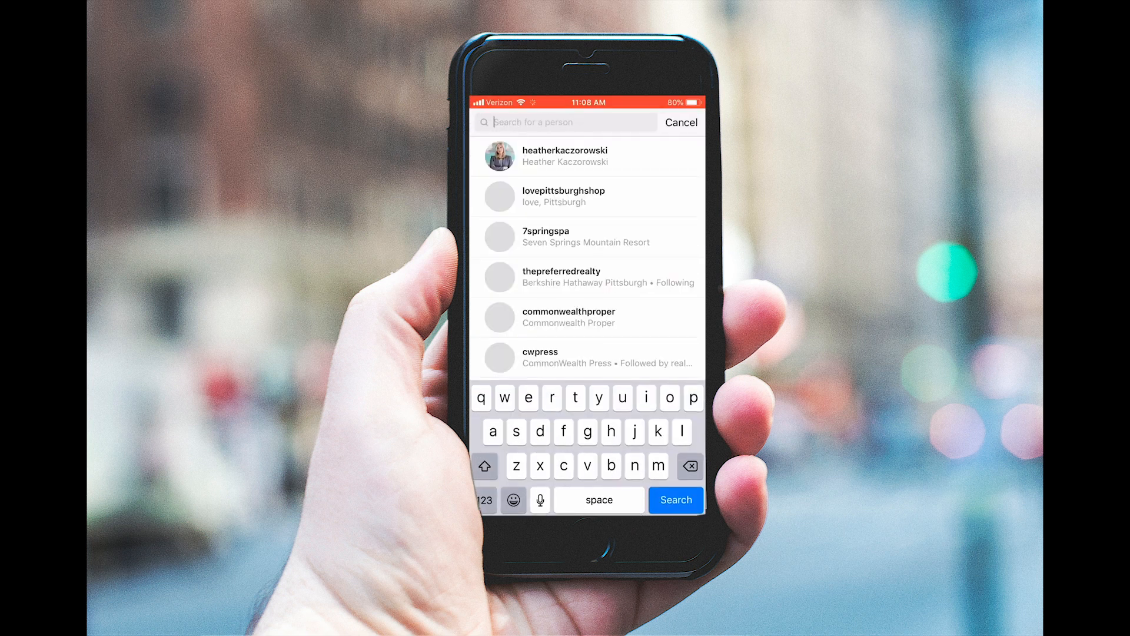